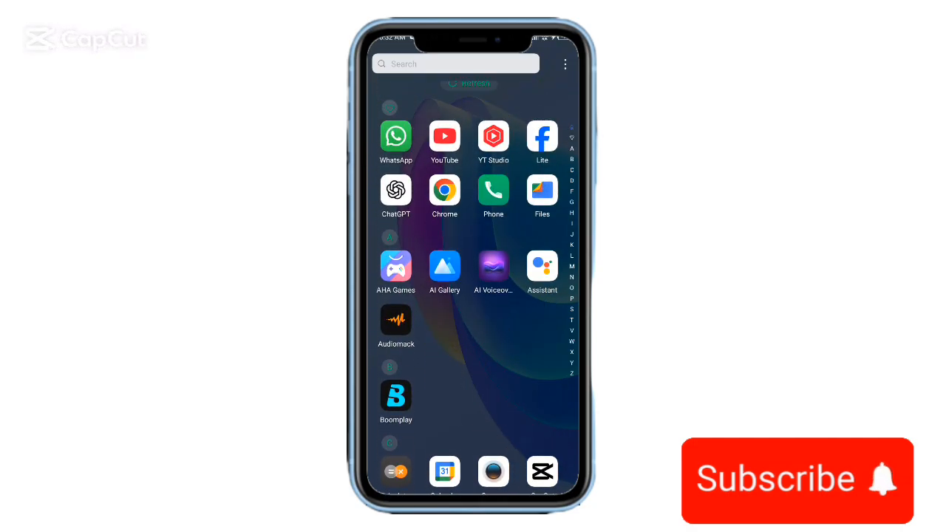
Step: Scroll the app drawer to find and launch WhatsApp's chat list
scroll(down, 3)
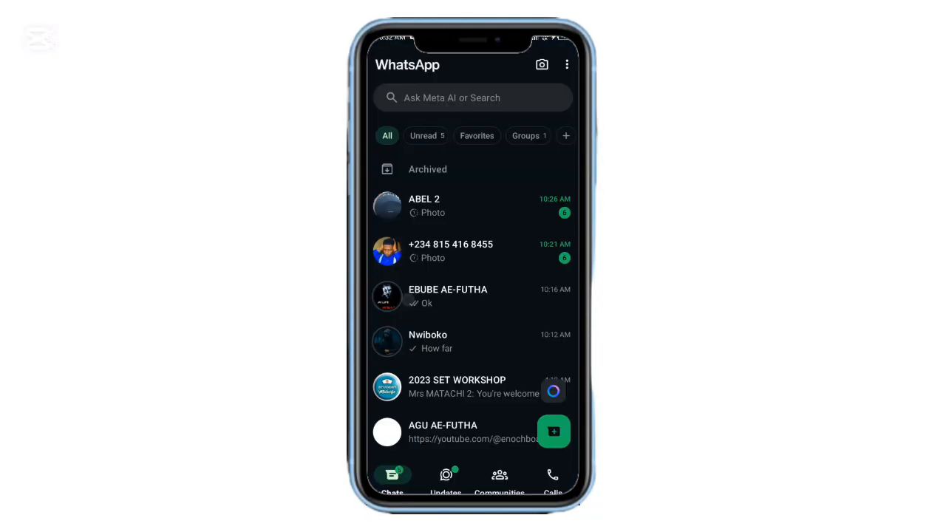
Step: Open the first conversation briefly, then exit WhatsApp to the app drawer
click(423, 205)
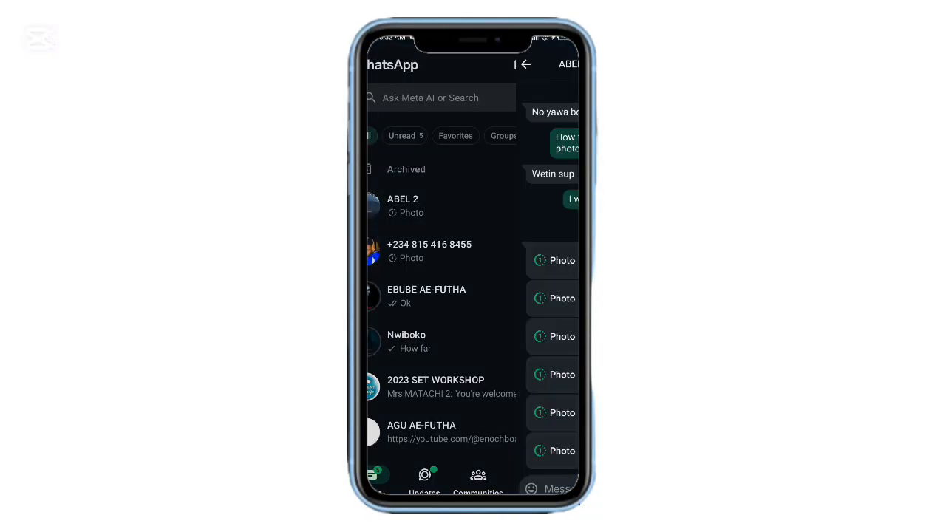
click(526, 64)
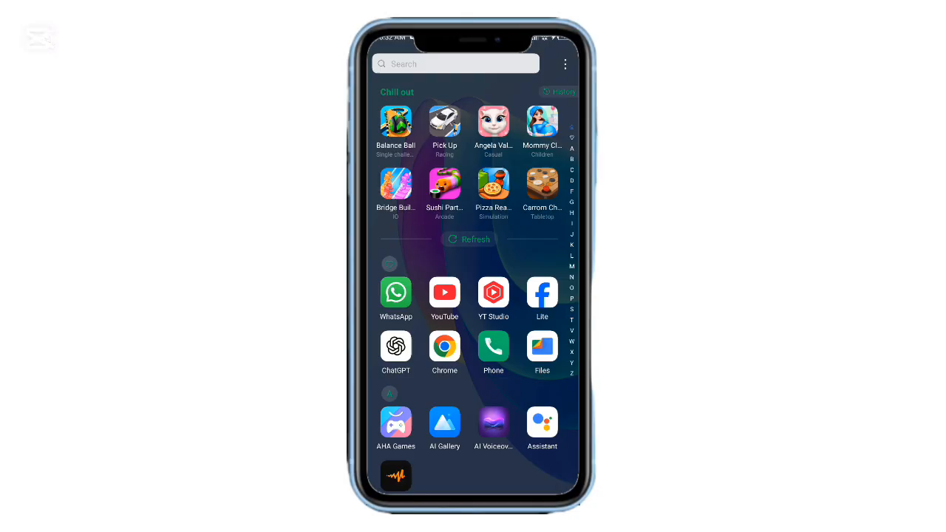
Step: Scroll the app drawer and reopen WhatsApp to the chat with view-once photos
scroll(up, 3)
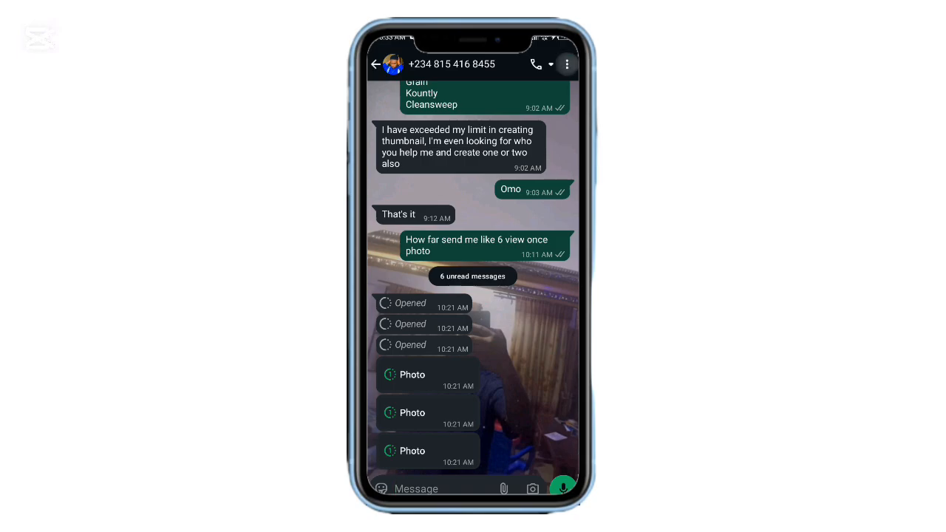
Step: Export the conversation with media included via More > Export chat
click(566, 64)
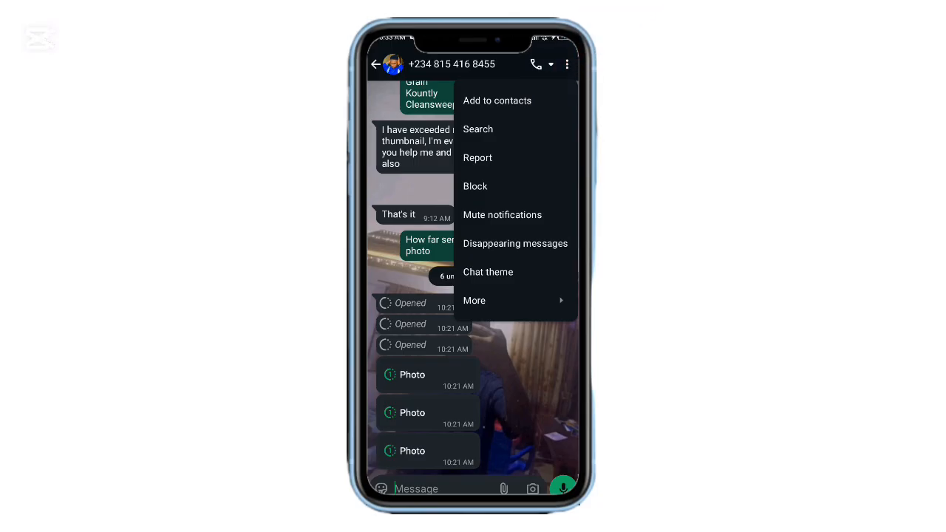
click(474, 300)
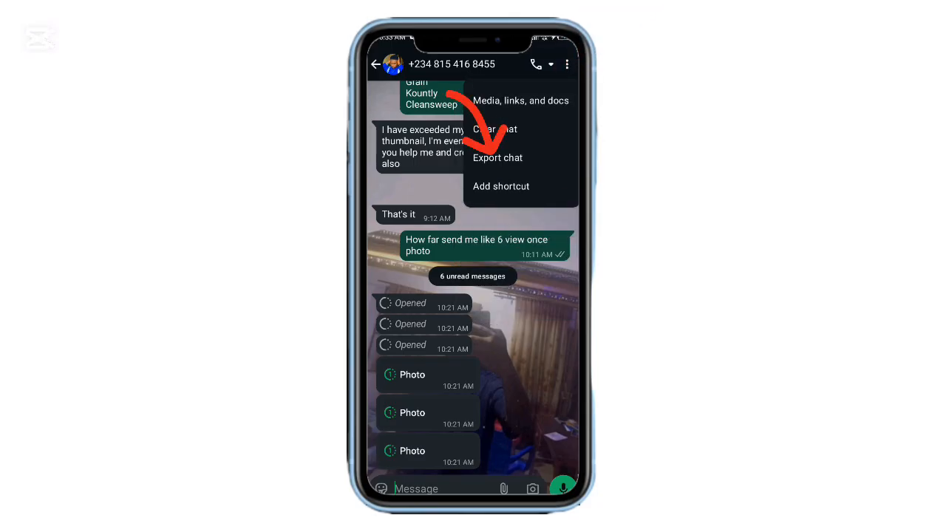
click(497, 158)
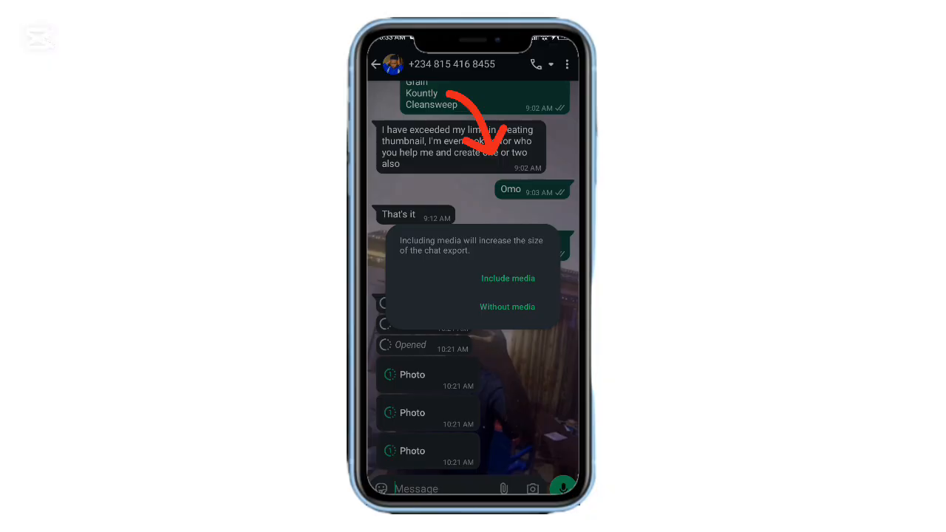
click(507, 306)
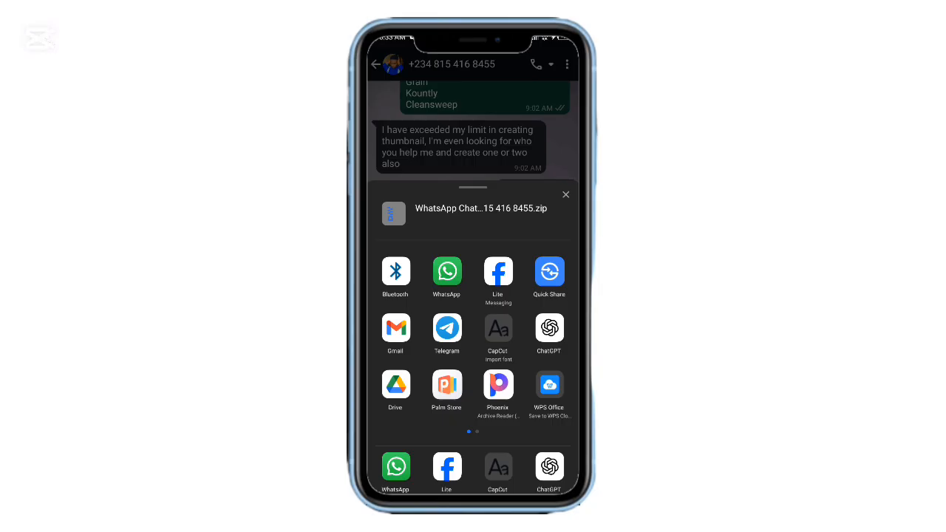
Step: Share the exported chat zip to ZArchiver from the share sheet's second page
scroll(left, 3)
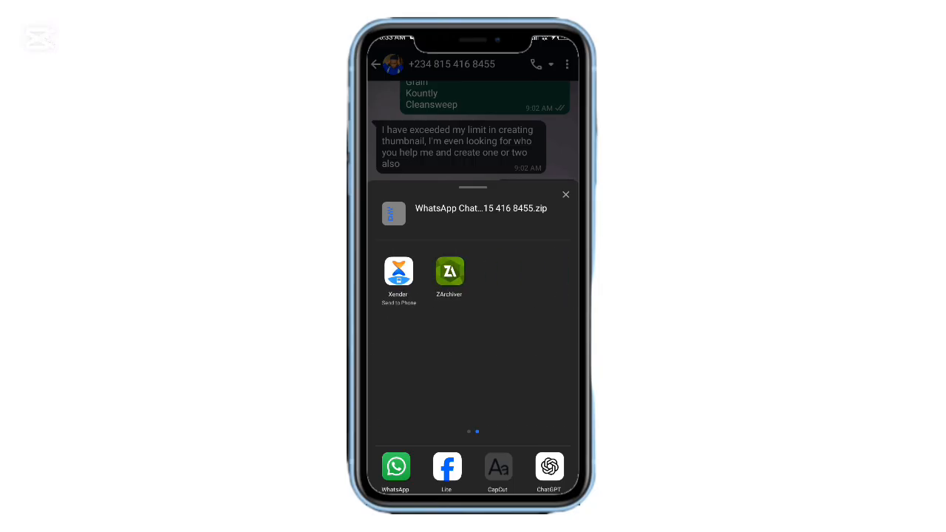
click(450, 271)
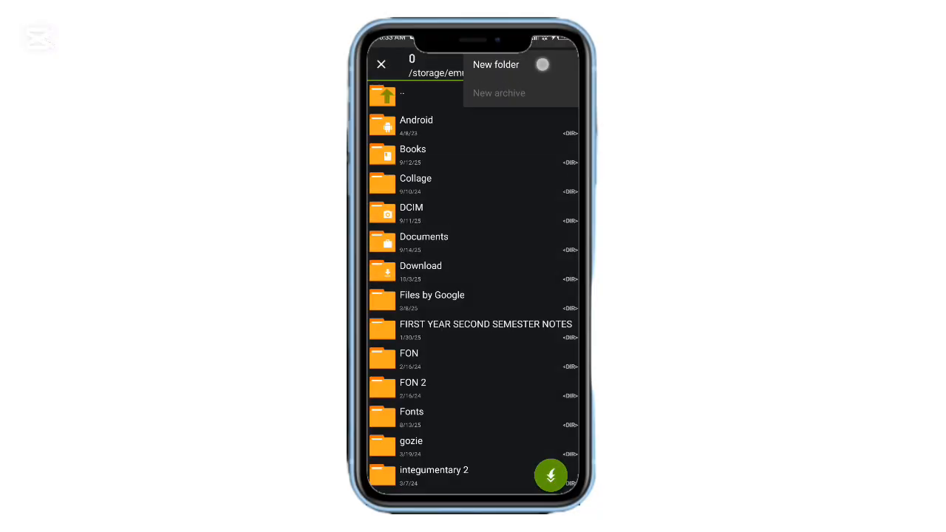
Step: Create a folder named 'WhatsApp view once' in phone storage and enter it
click(494, 65)
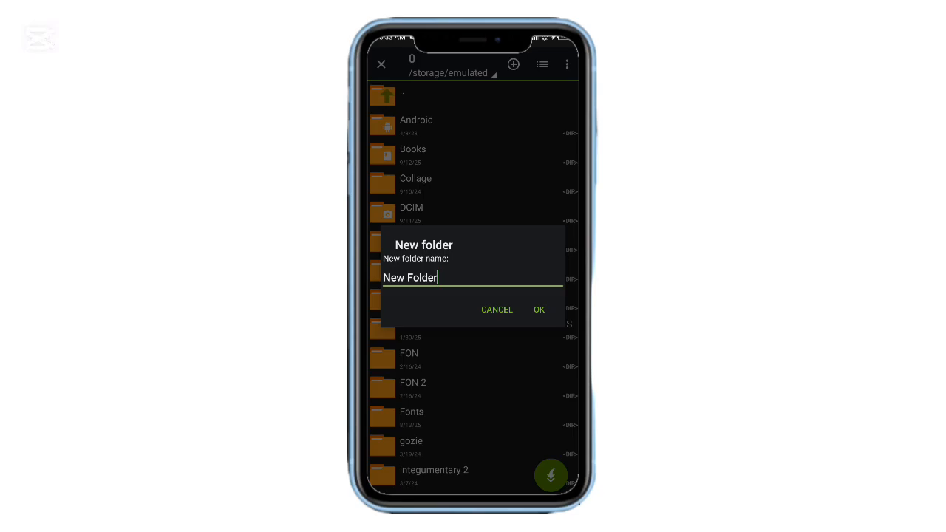
click(473, 277)
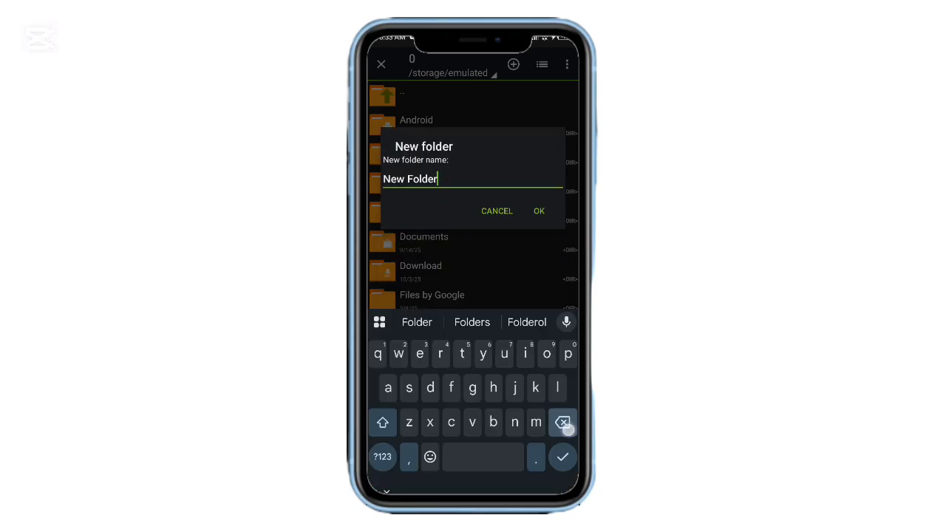
text(wh)
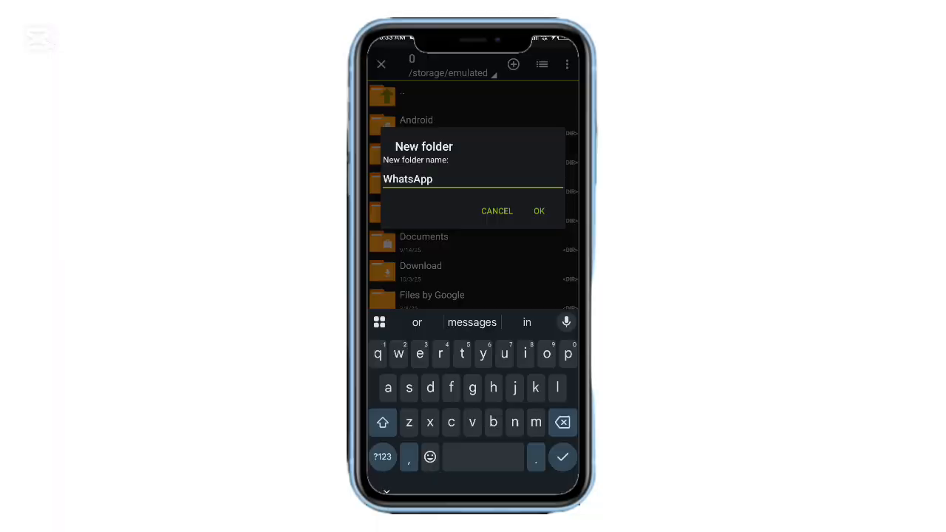
text(view once)
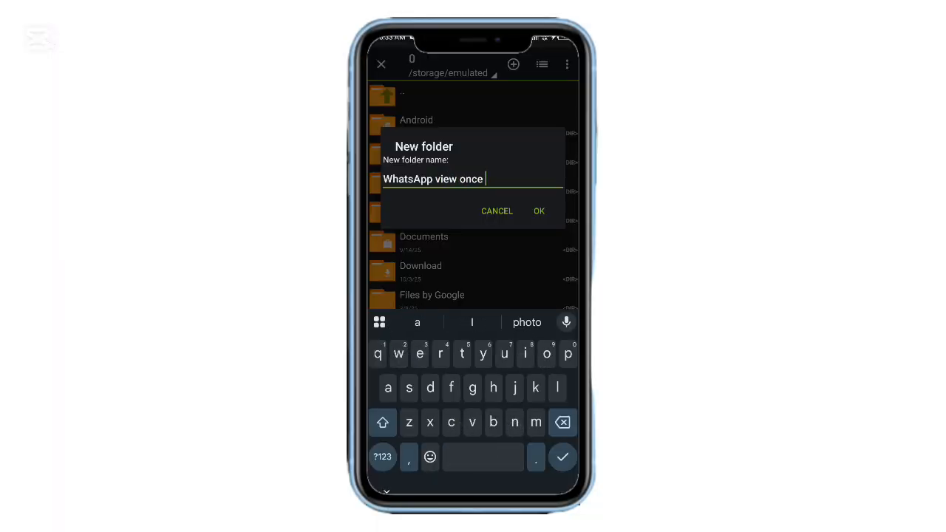
click(539, 210)
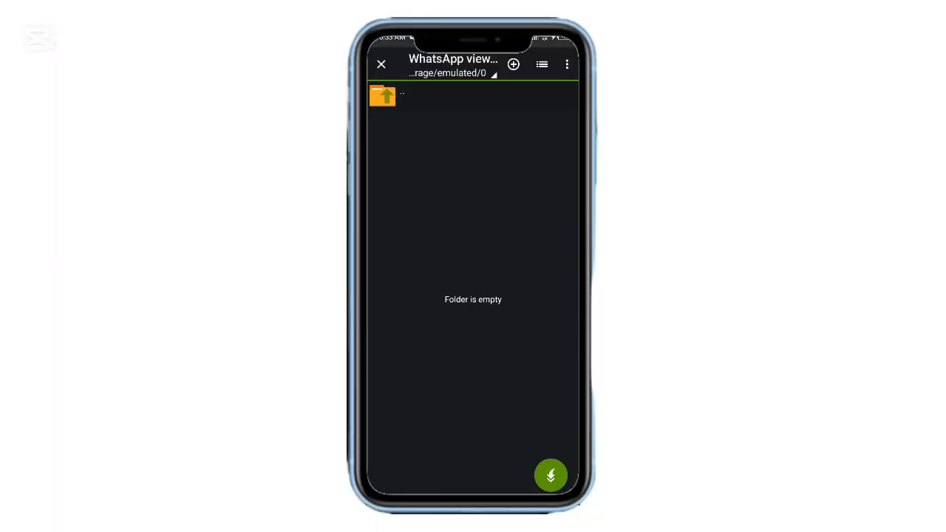